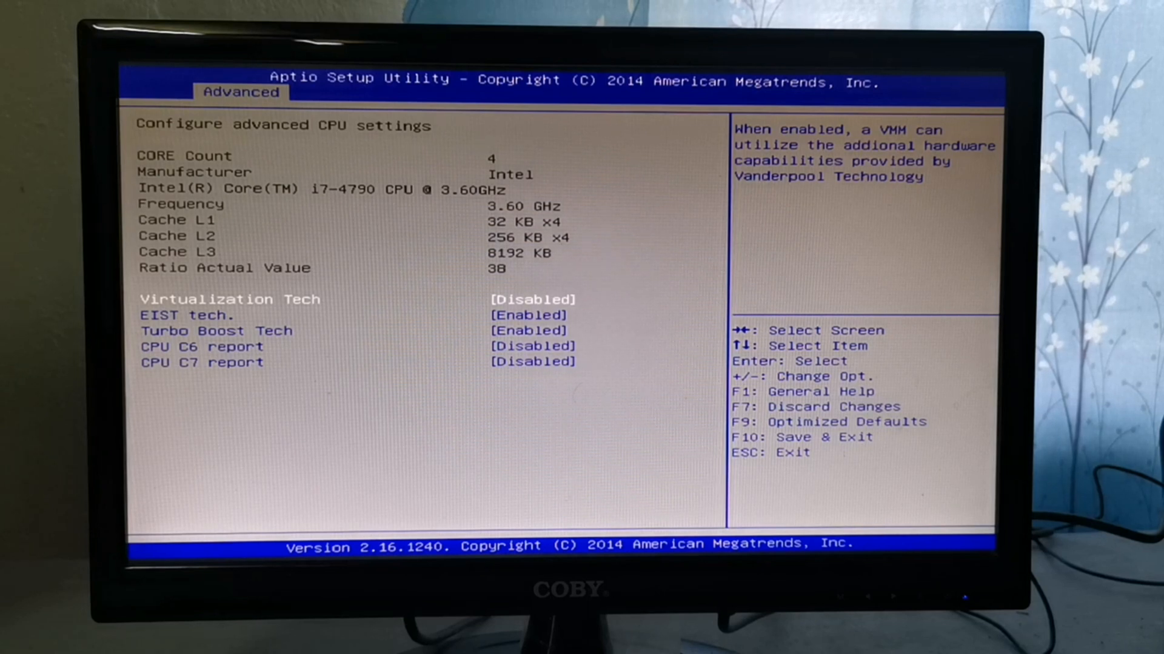
# Move the selection down to Hardware Health Configuration under the Advanced menu
pyautogui.press('Down')
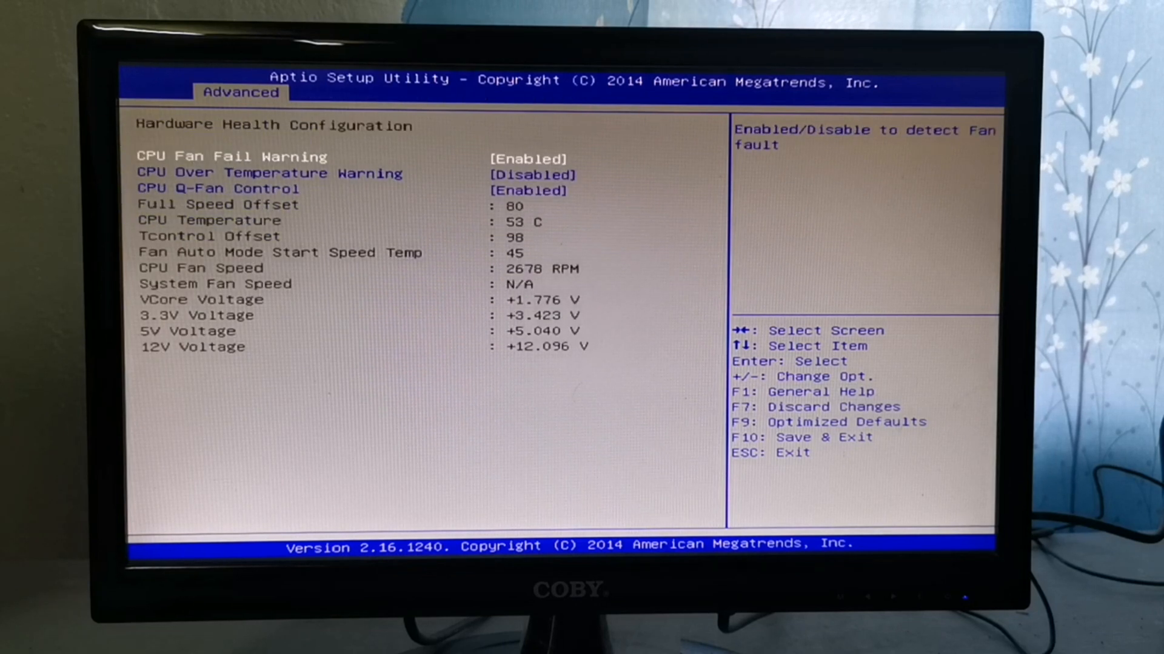
pyautogui.press('Down')
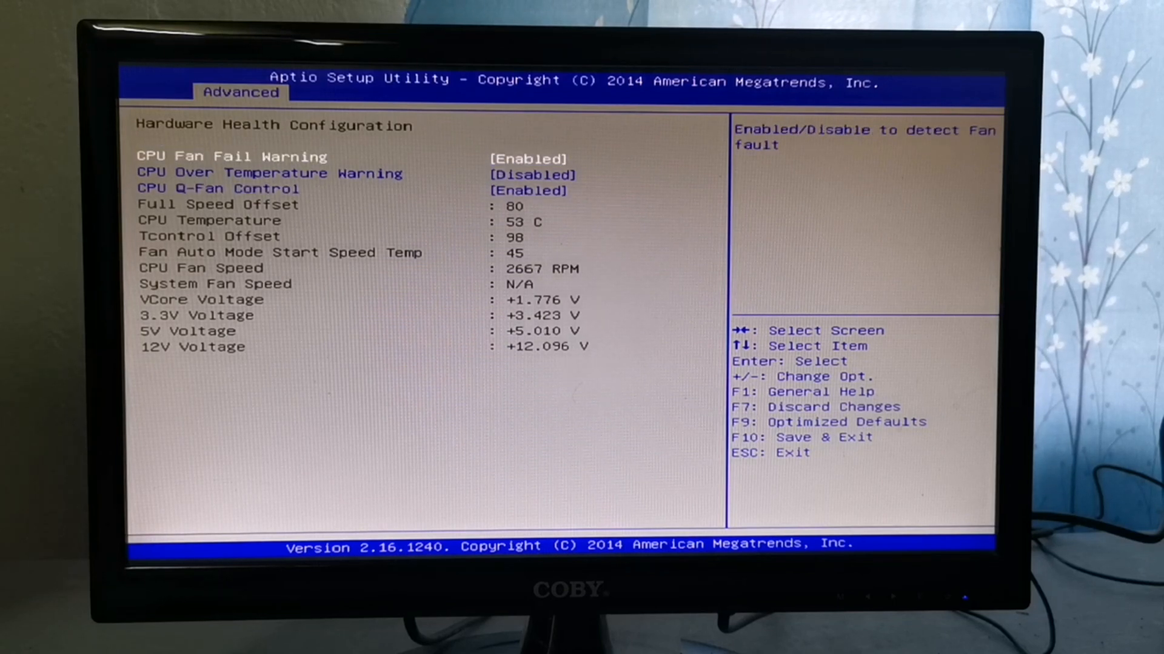
pyautogui.press('Escape')
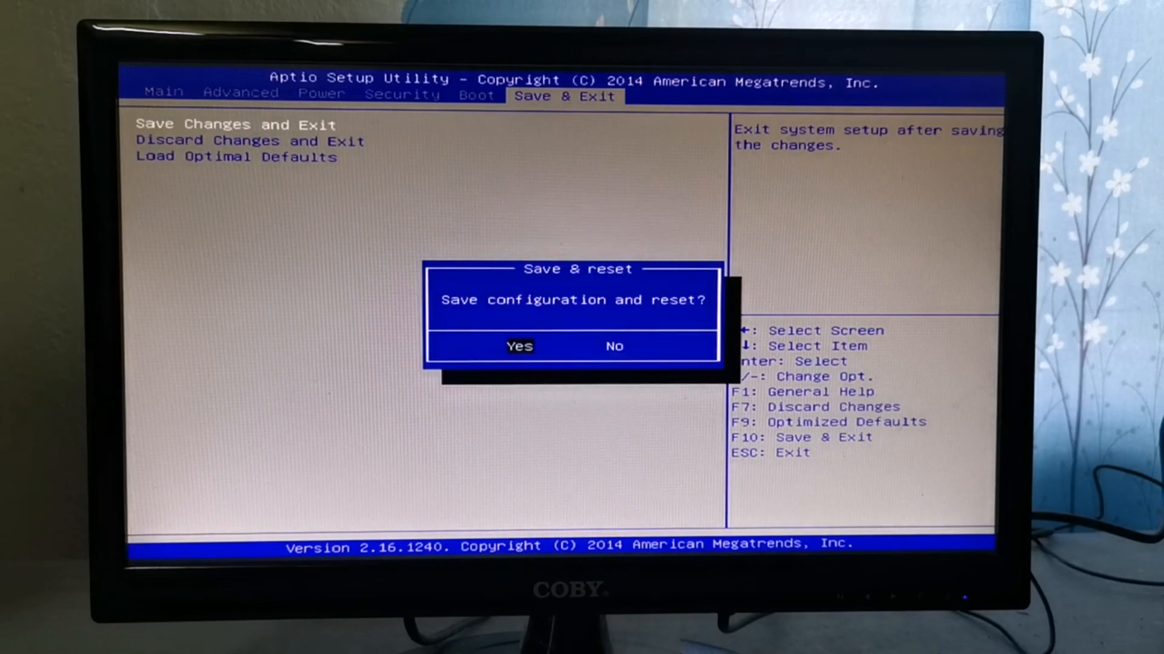
# Move the 'Save configuration and reset?' confirmation selection to No
pyautogui.press('Right')
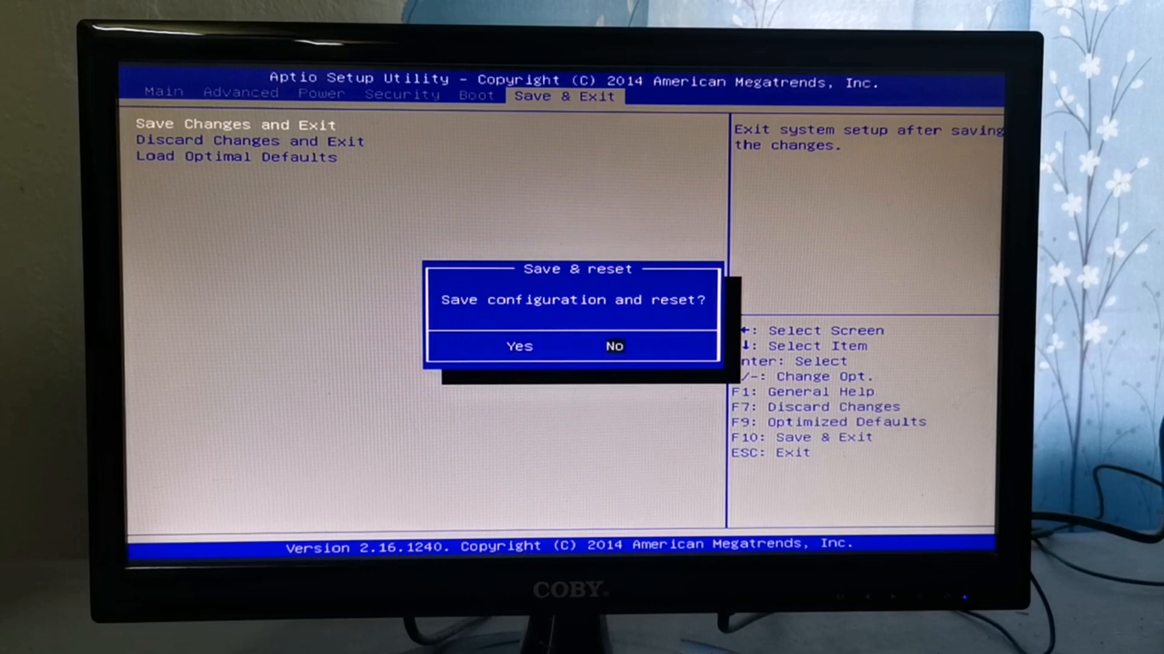